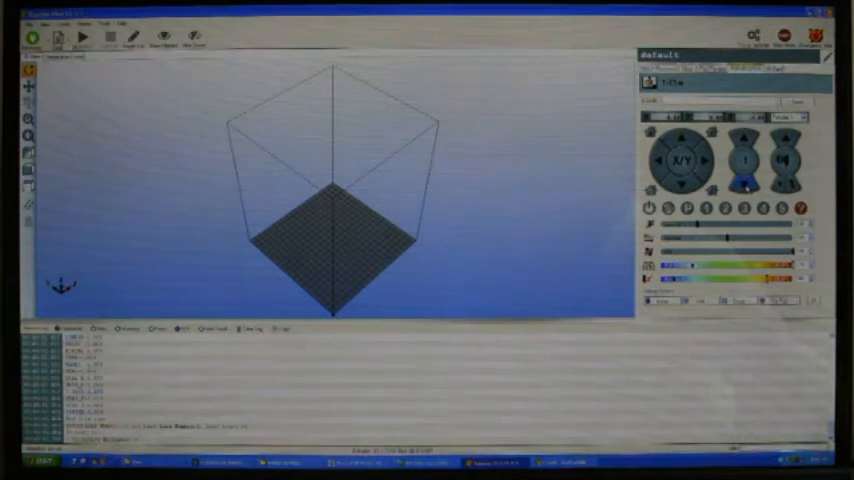
# Step: Load the test block STL onto the build plate from the file browser
pyautogui.click(744, 160)
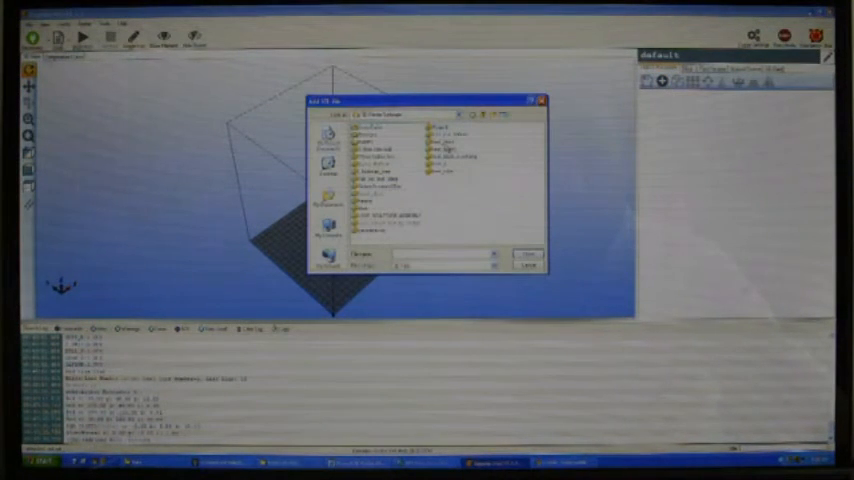
pyautogui.click(524, 252)
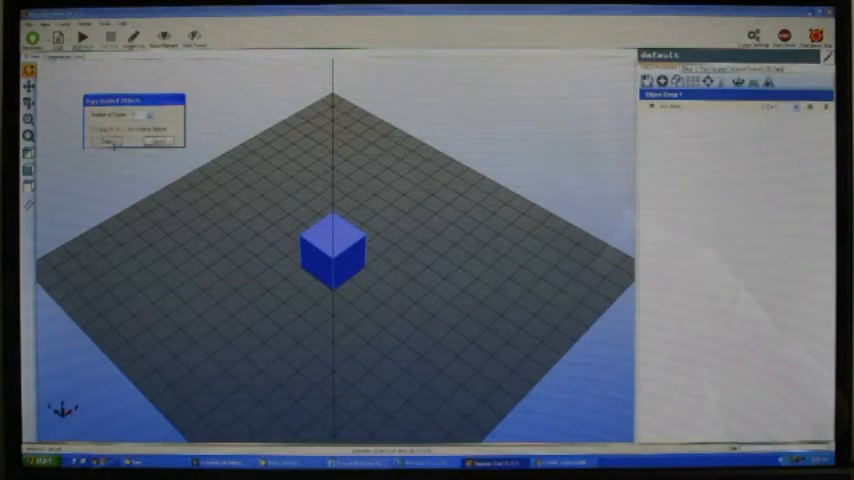
# Step: Confirm the Copy Objects dialog so four identical test blocks sit clustered on the bed
pyautogui.click(102, 142)
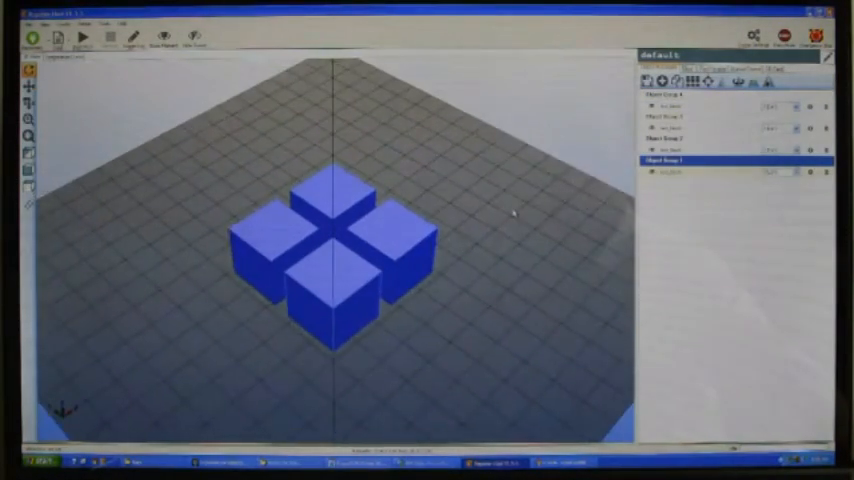